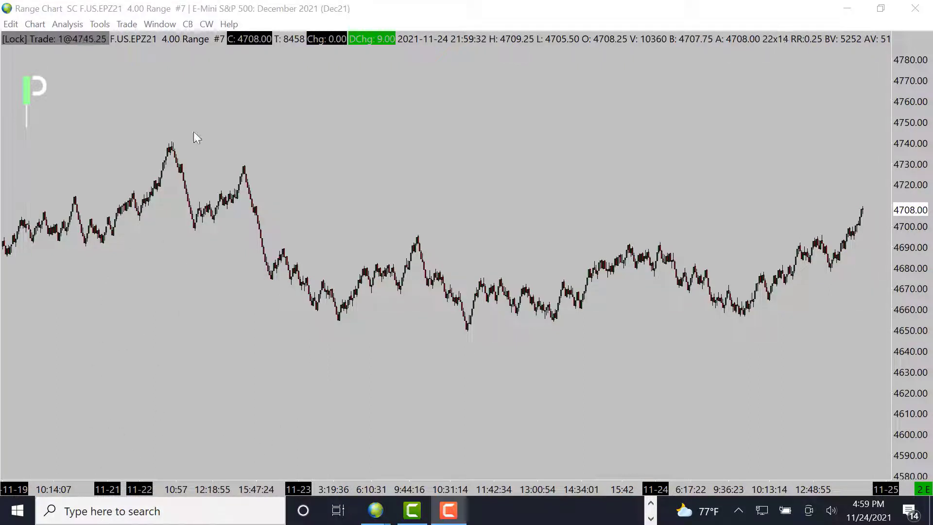
pyautogui.moveTo(249, 162)
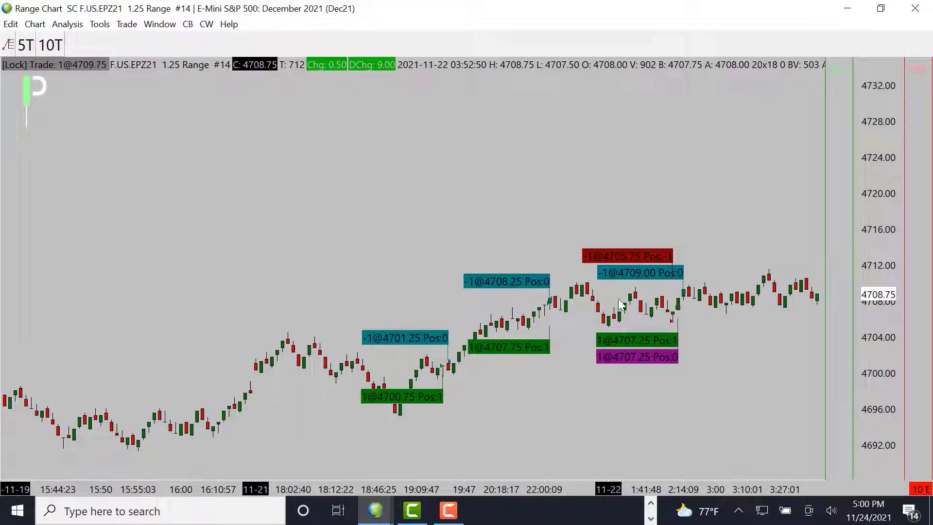
# Advance the 1.25-range E-mini chart to the later 11-22 trades near 11:42
pyautogui.moveTo(523, 311); pyautogui.dragTo(761, 315)
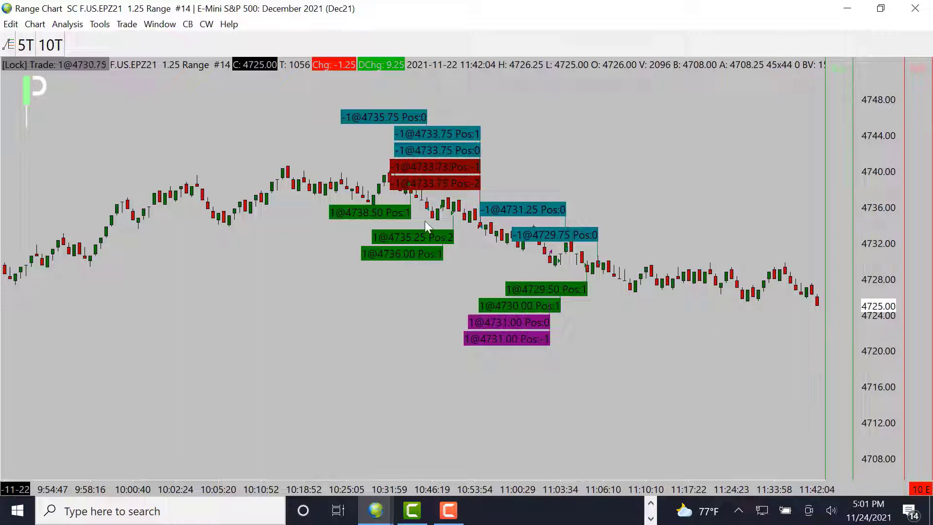
pyautogui.moveTo(416, 268)
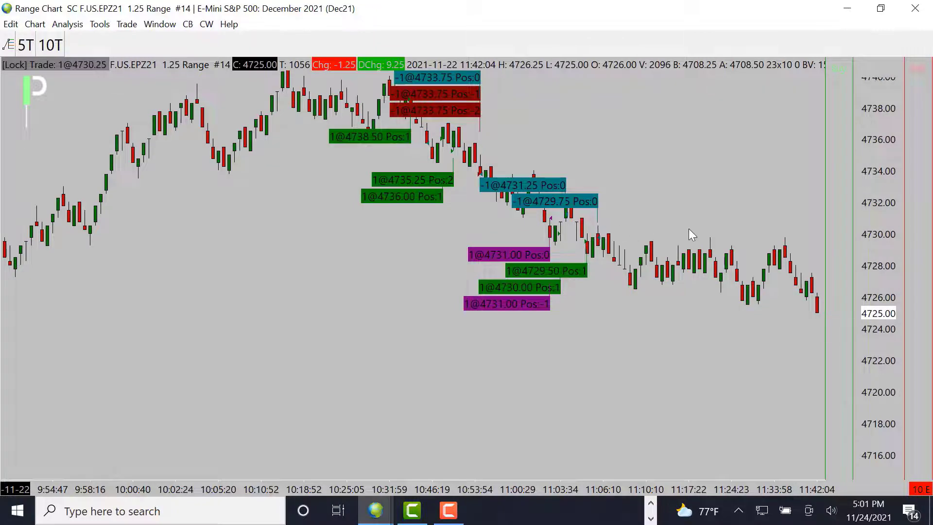
# Advance the chart to the next 11-22 short, filled 4720.50 and covered at 4720.25
pyautogui.moveTo(384, 148); pyautogui.dragTo(693, 229)
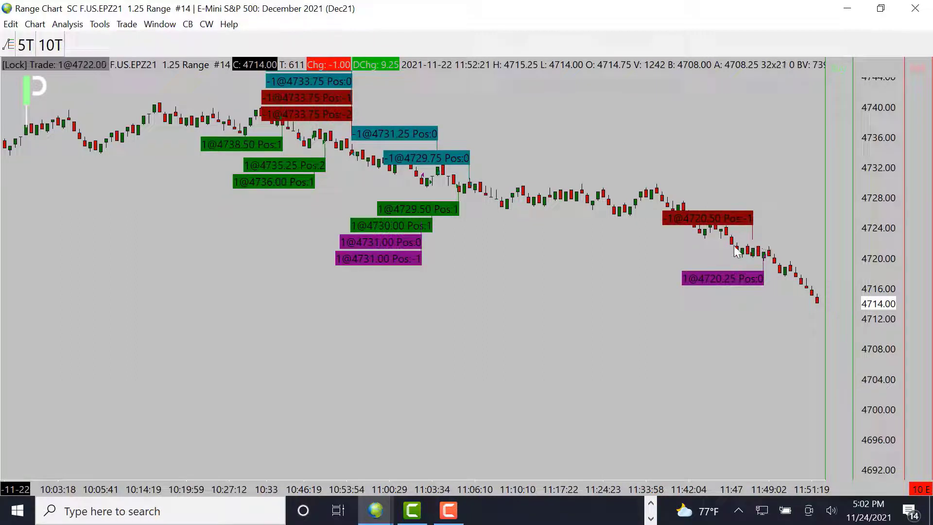
# Move the chart into 11-23, showing the short covered at 4676.75 and long exited at 4664.25
pyautogui.moveTo(768, 250); pyautogui.dragTo(812, 310)
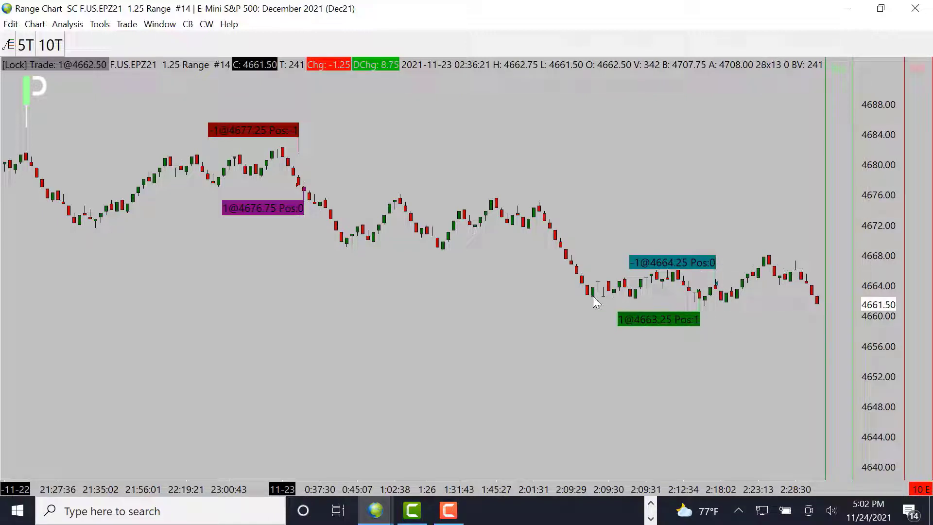
# Sketch support and the bounce around the 4663.25 long, erase the lines, and shift to later 11-23 bars
pyautogui.moveTo(597, 297); pyautogui.dragTo(729, 303)
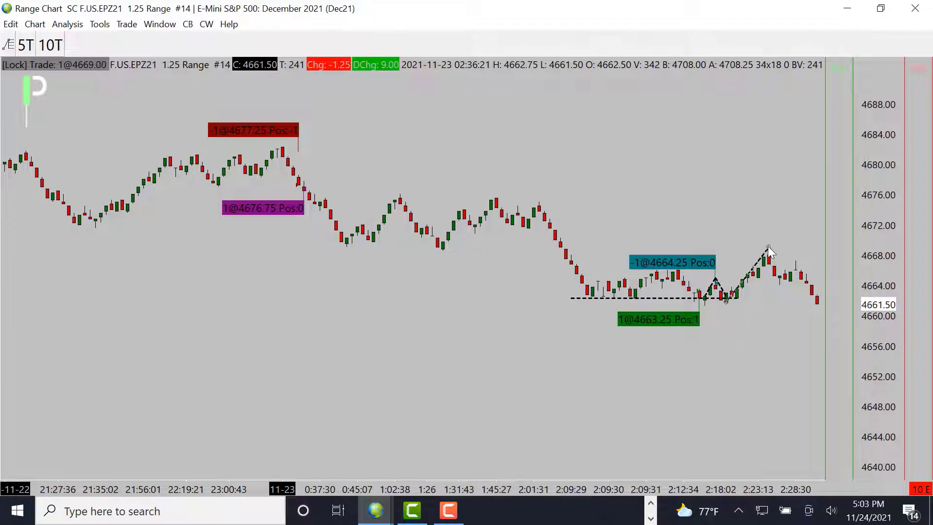
pyautogui.rightClick(768, 251)
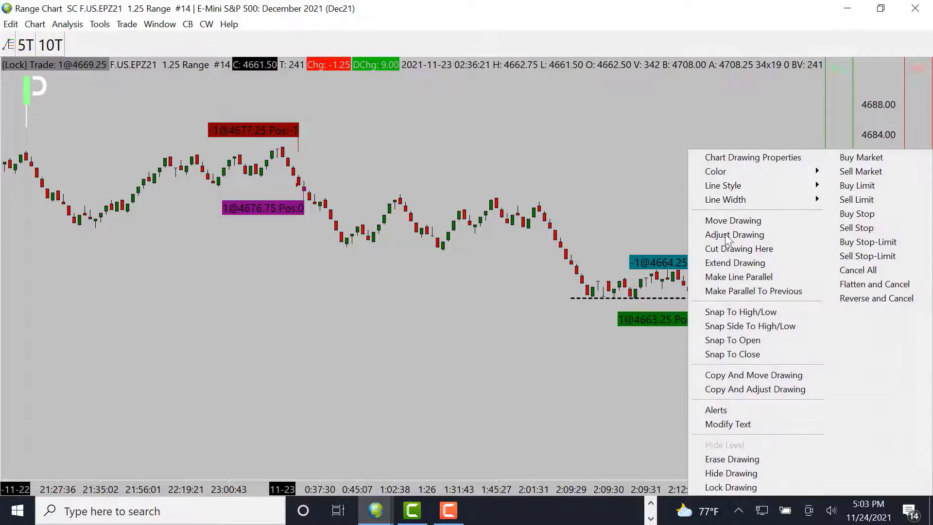
pyautogui.click(651, 250)
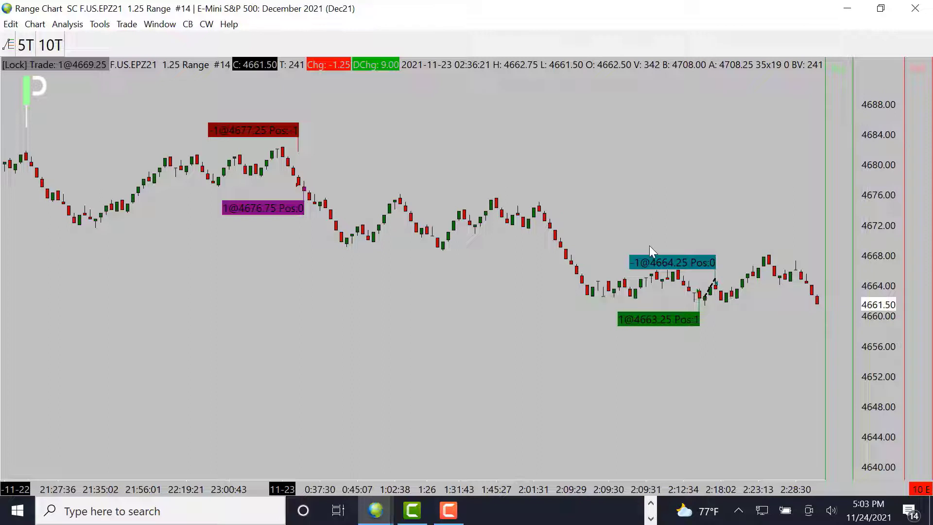
pyautogui.moveTo(527, 209)
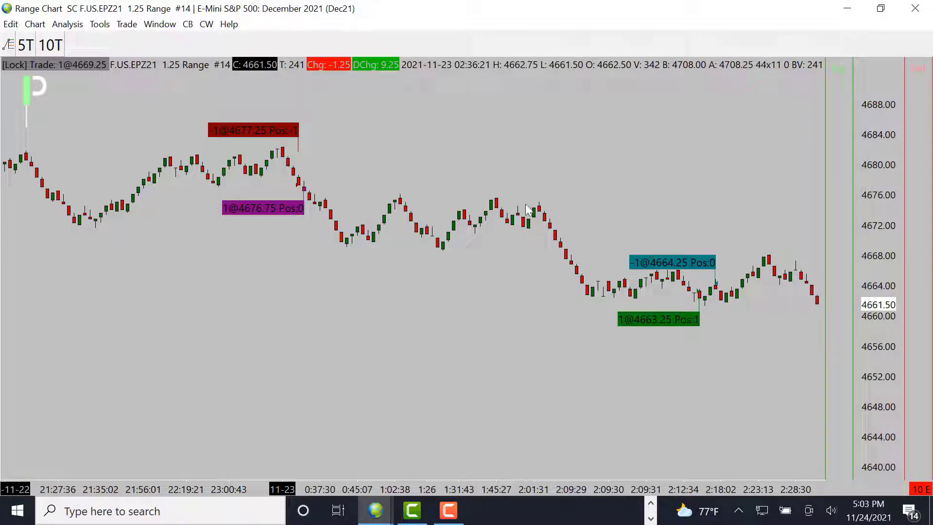
pyautogui.moveTo(336, 245); pyautogui.dragTo(790, 245)
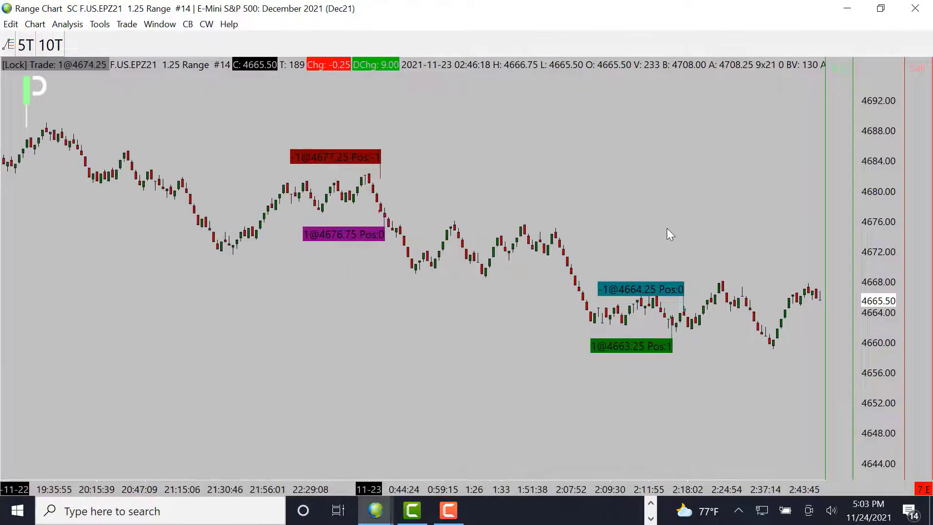
# Move the chart past the 11-23 morning shorts into 11-24, showing the short at 4688.00 covered at 4687.00
pyautogui.hscroll(3)
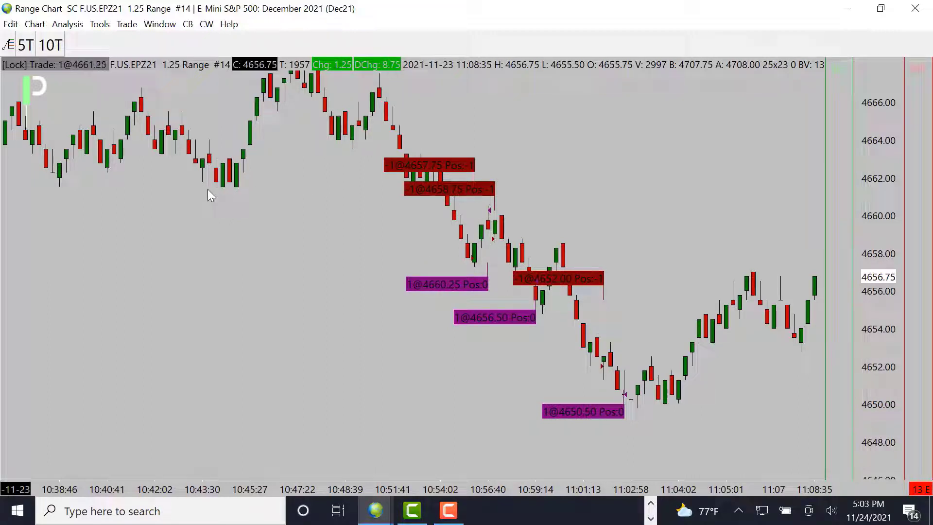
pyautogui.moveTo(209, 191); pyautogui.dragTo(551, 196)
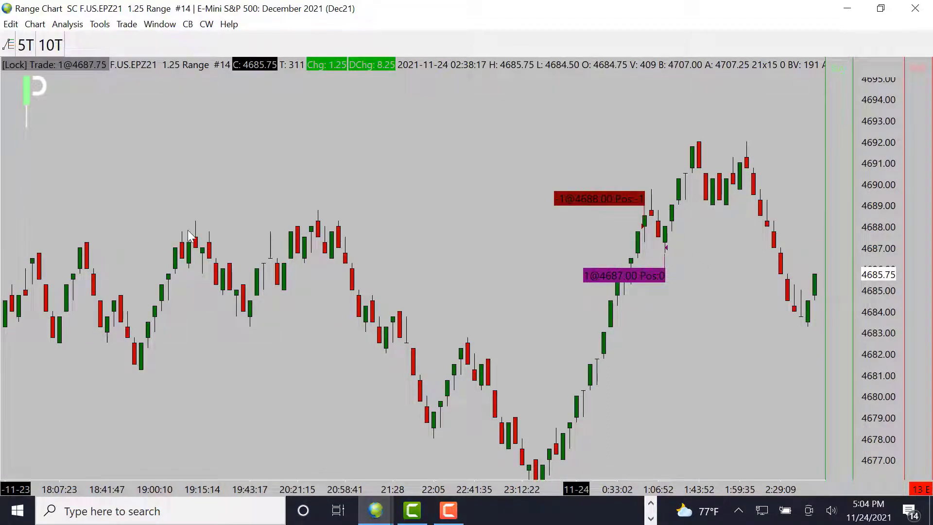
pyautogui.moveTo(161, 226); pyautogui.dragTo(673, 226)
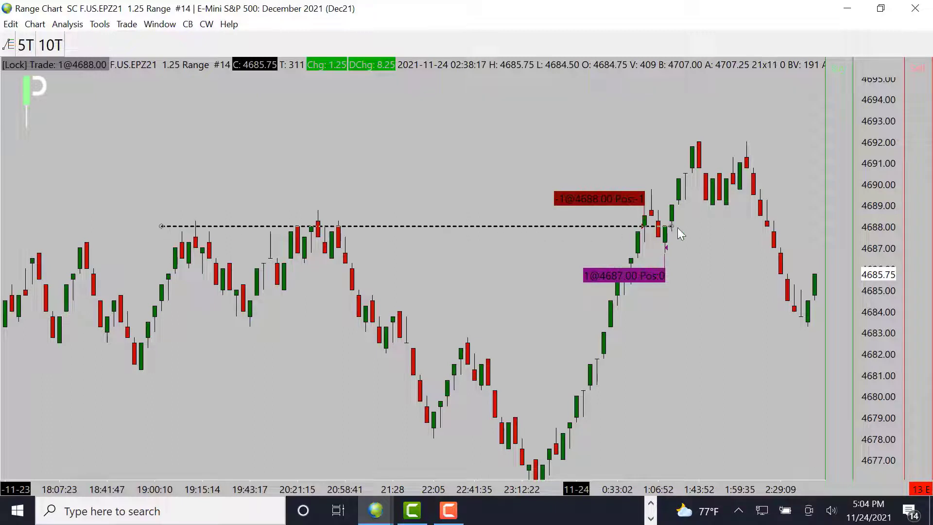
pyautogui.moveTo(643, 211); pyautogui.dragTo(670, 277)
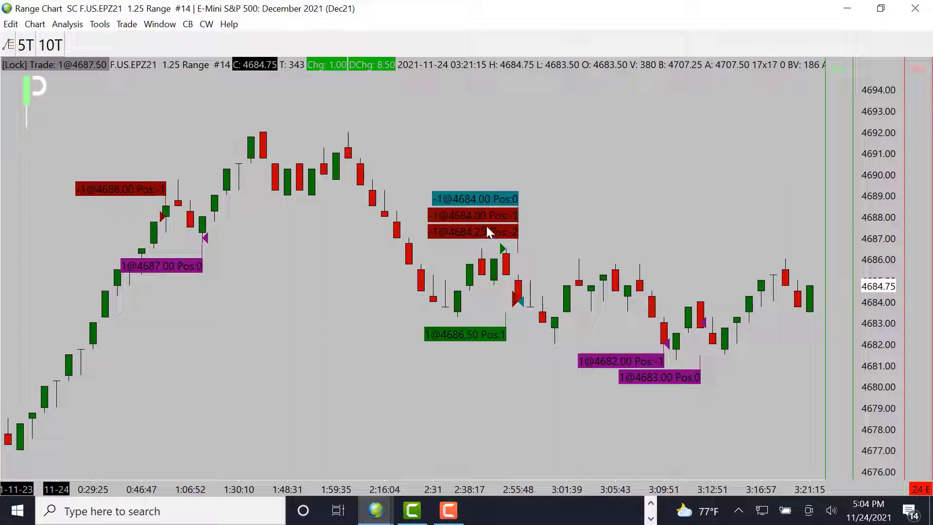
pyautogui.moveTo(530, 277)
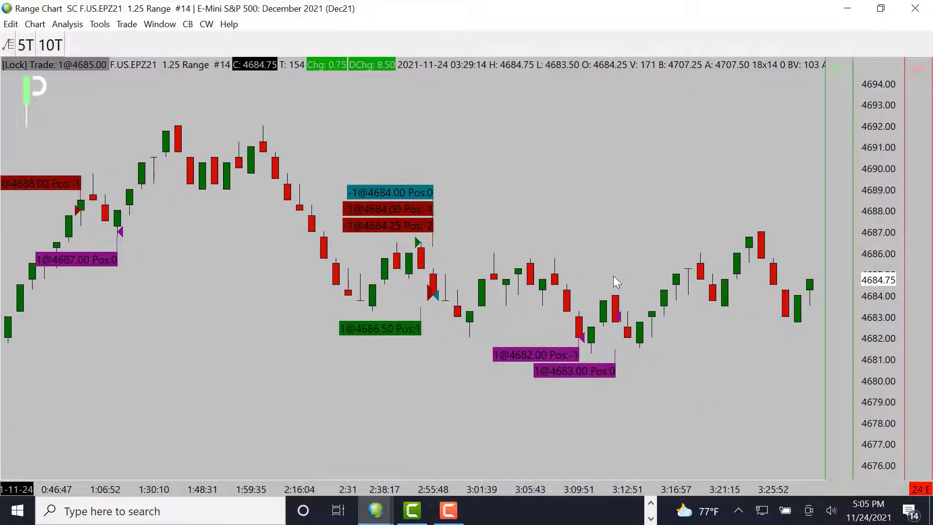
pyautogui.hscroll(3)
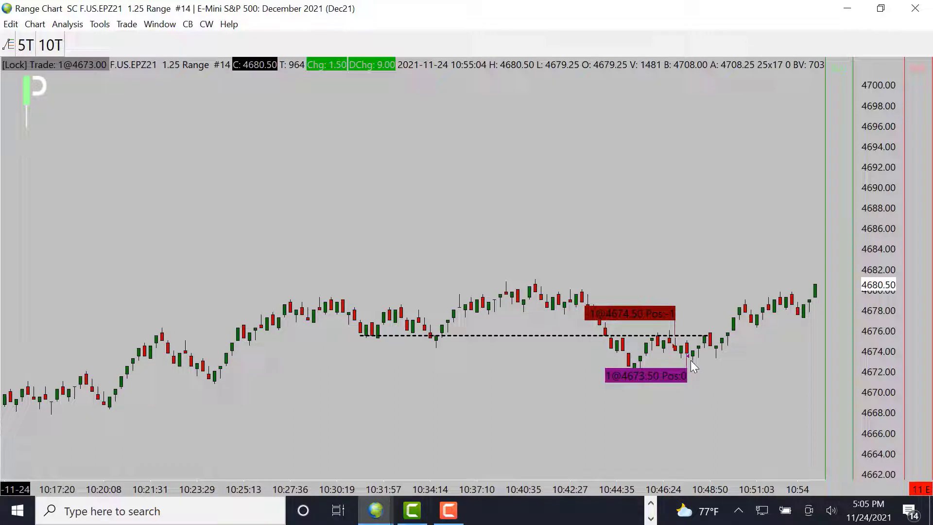
pyautogui.moveTo(724, 370)
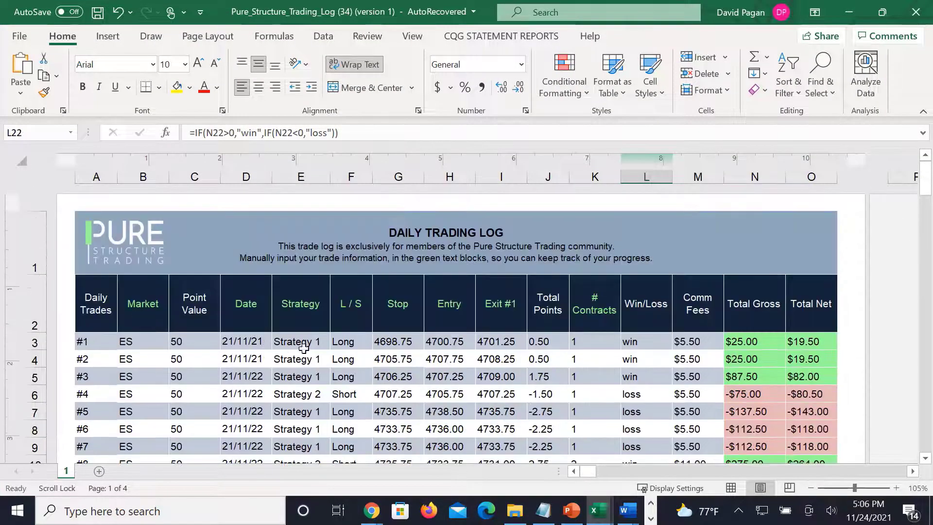
pyautogui.scroll(-3)
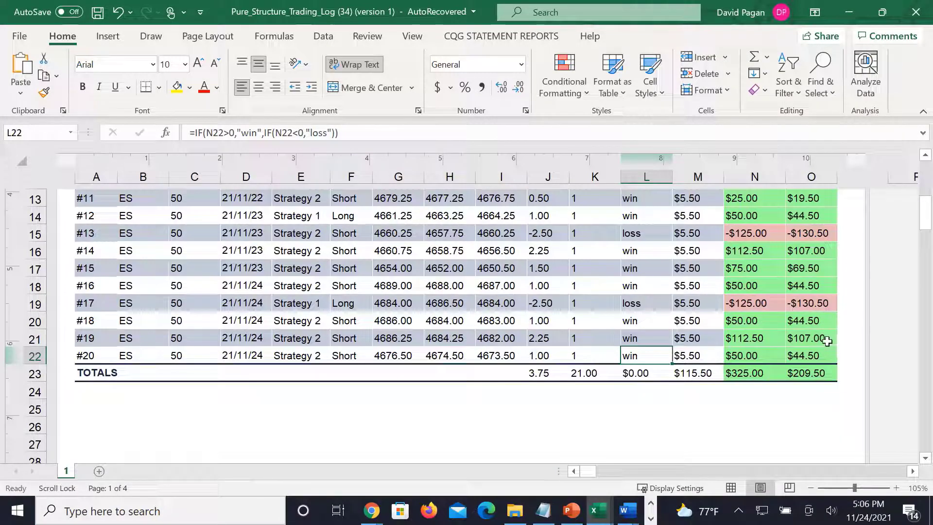
pyautogui.scroll(3)
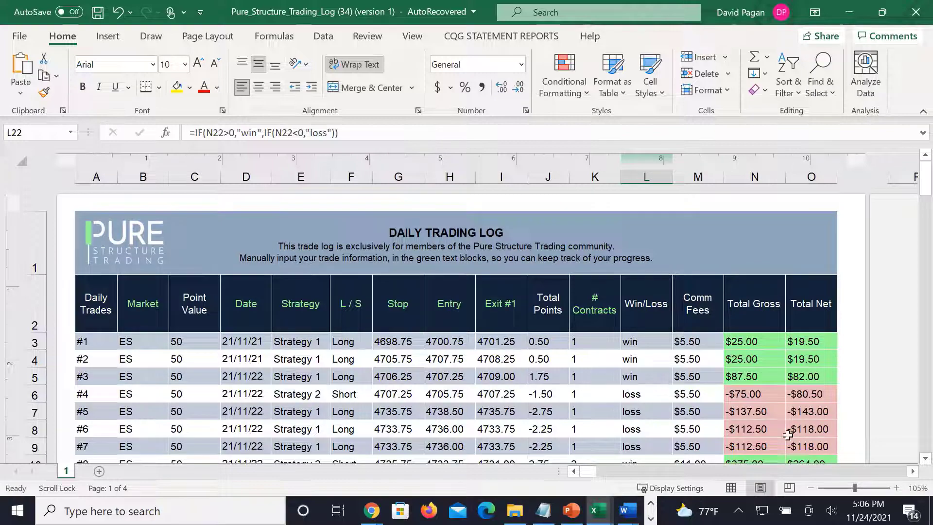
pyautogui.scroll(-3)
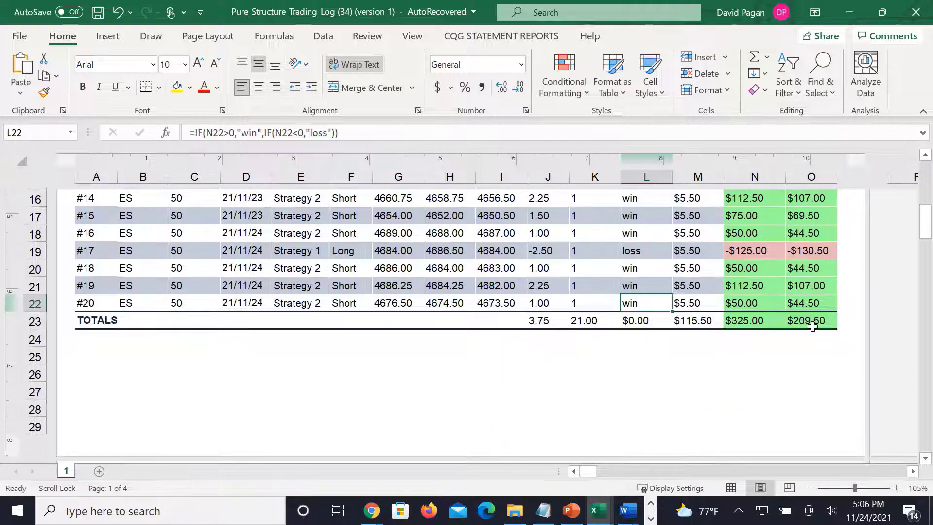
pyautogui.scroll(3)
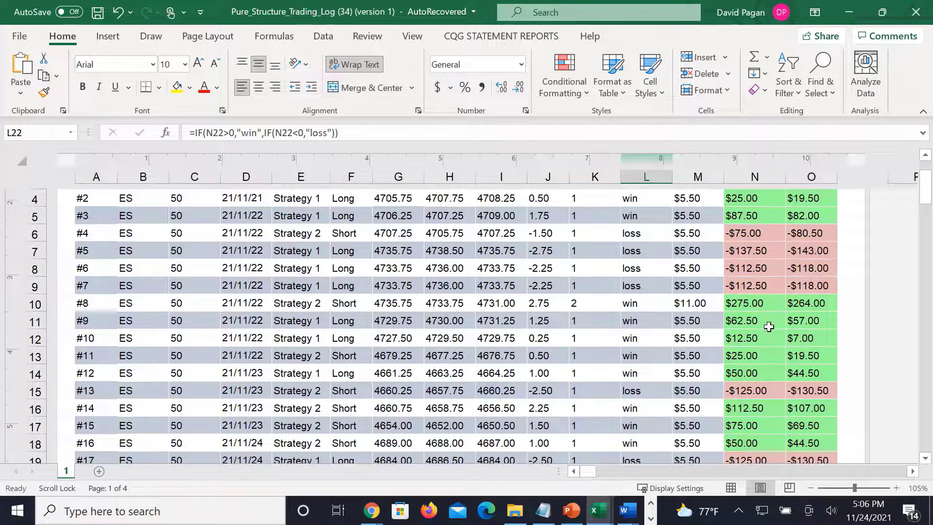
pyautogui.scroll(-3)
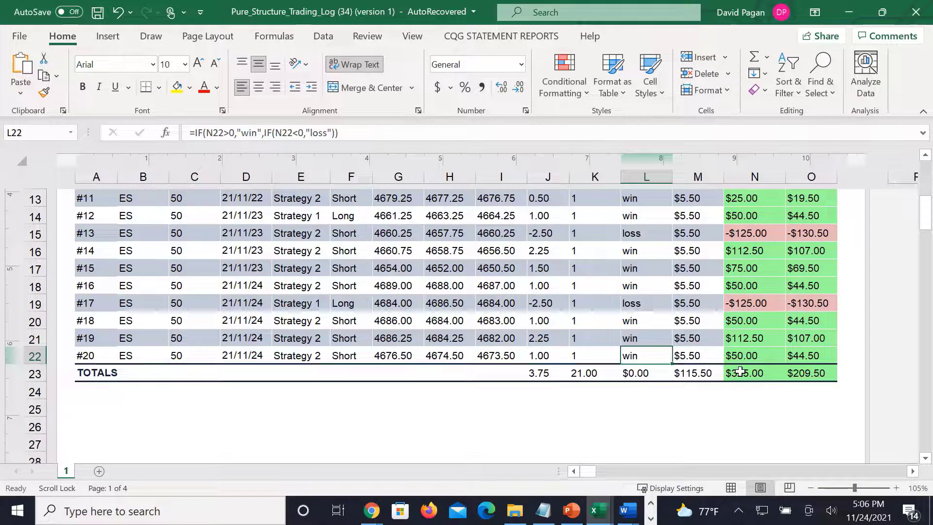
pyautogui.scroll(-3)
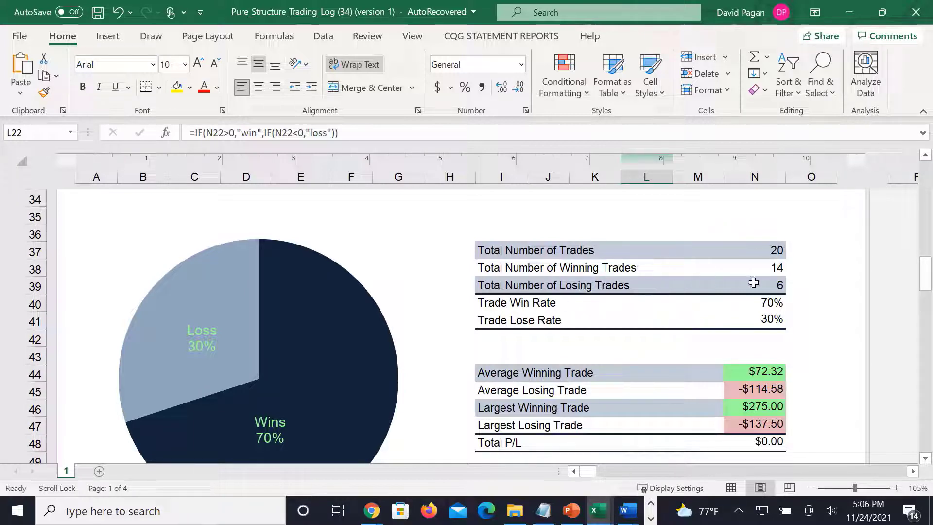
pyautogui.moveTo(497, 297)
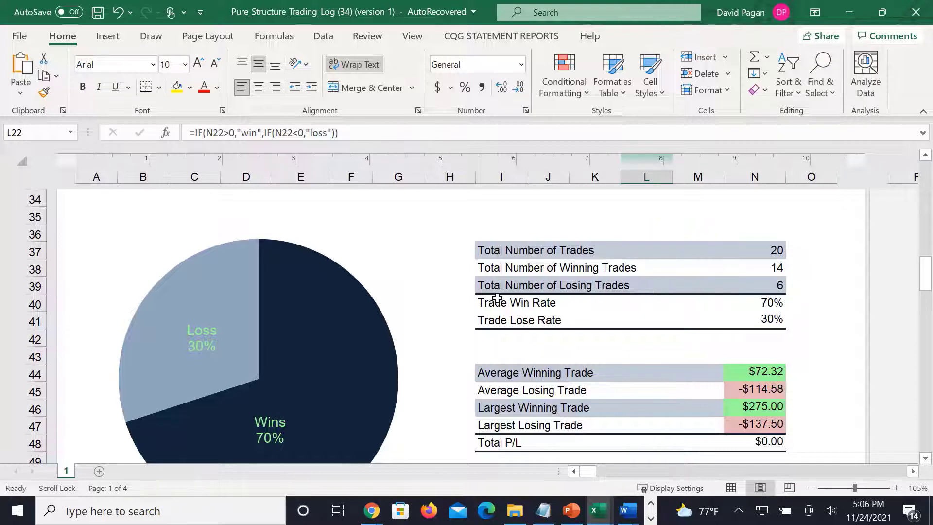
pyautogui.scroll(-3)
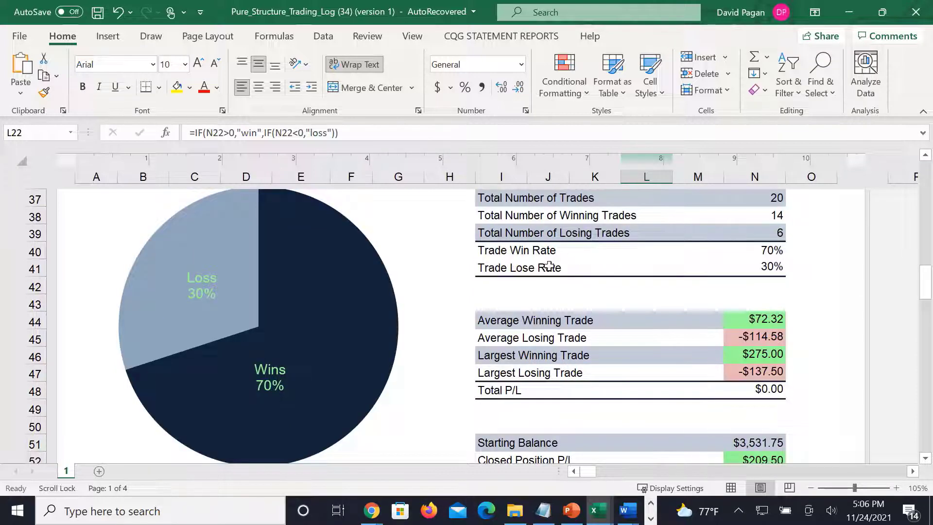
pyautogui.scroll(-3)
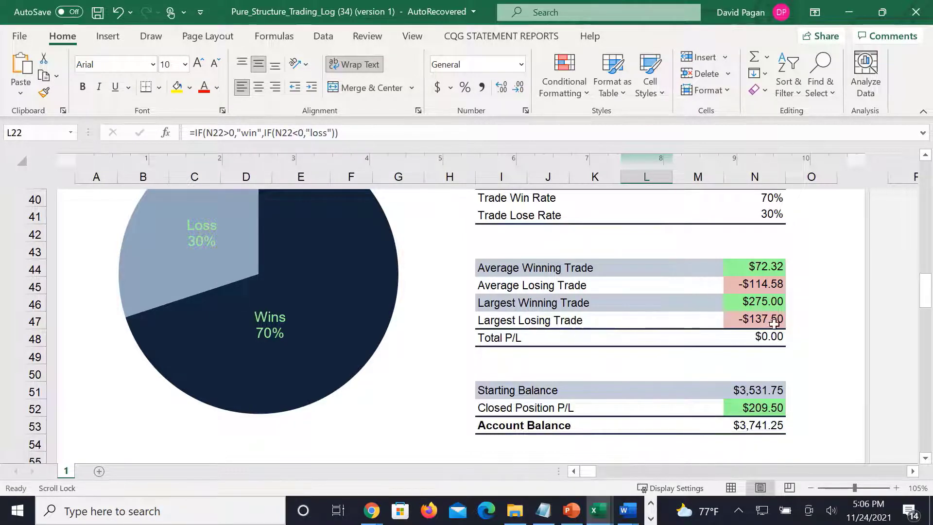
pyautogui.scroll(-3)
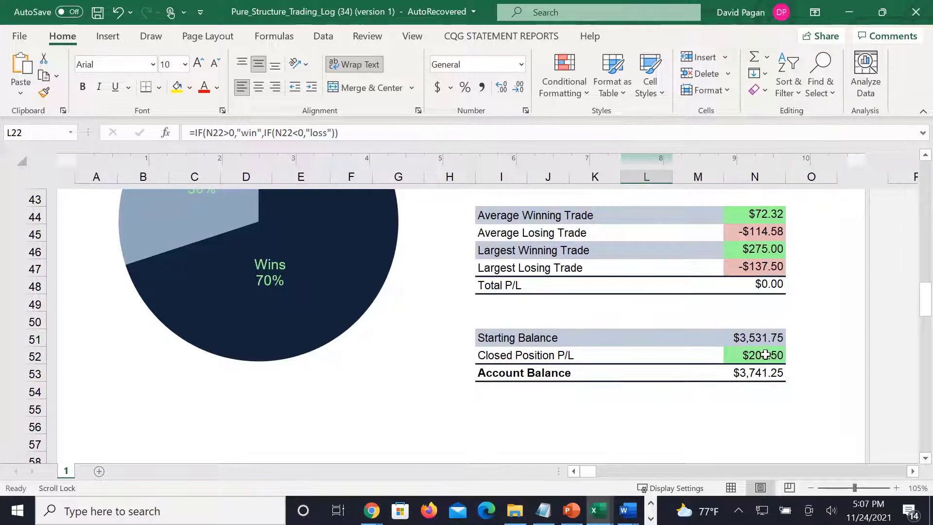
pyautogui.moveTo(617, 348)
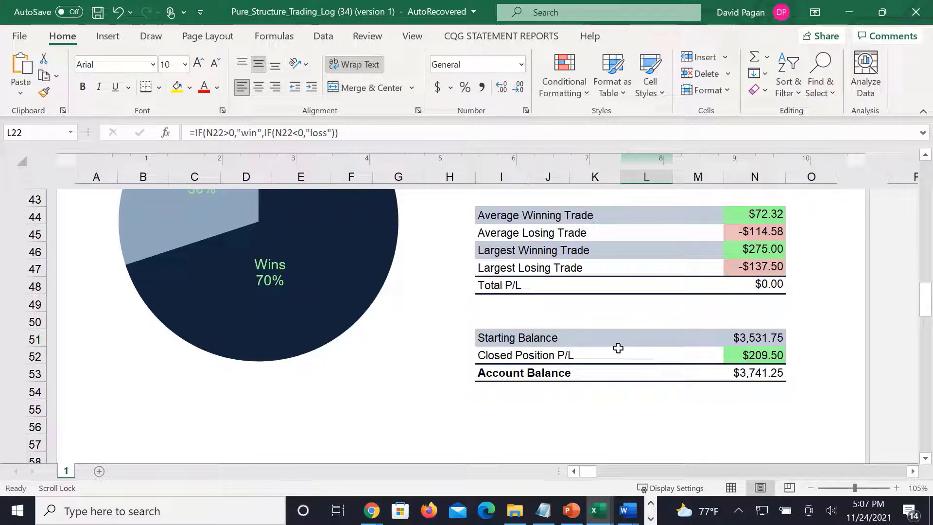
pyautogui.moveTo(646, 374)
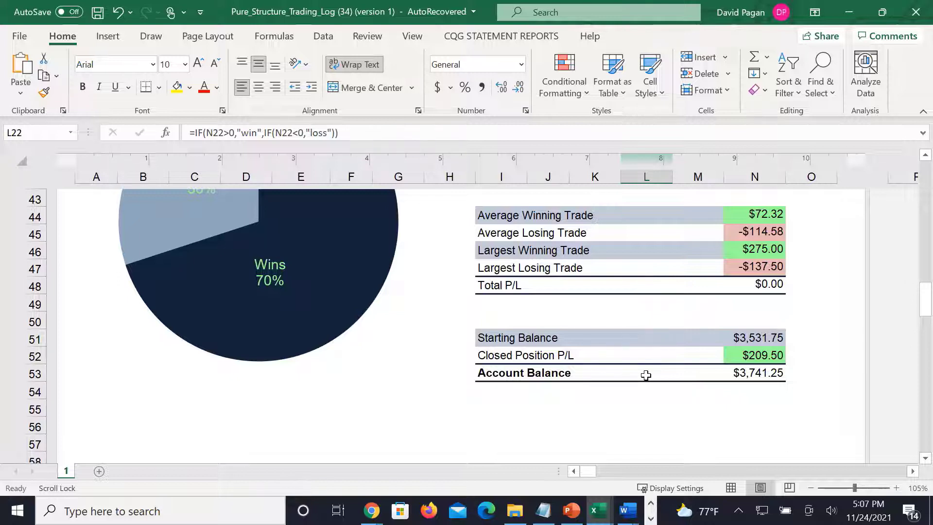
pyautogui.moveTo(620, 327)
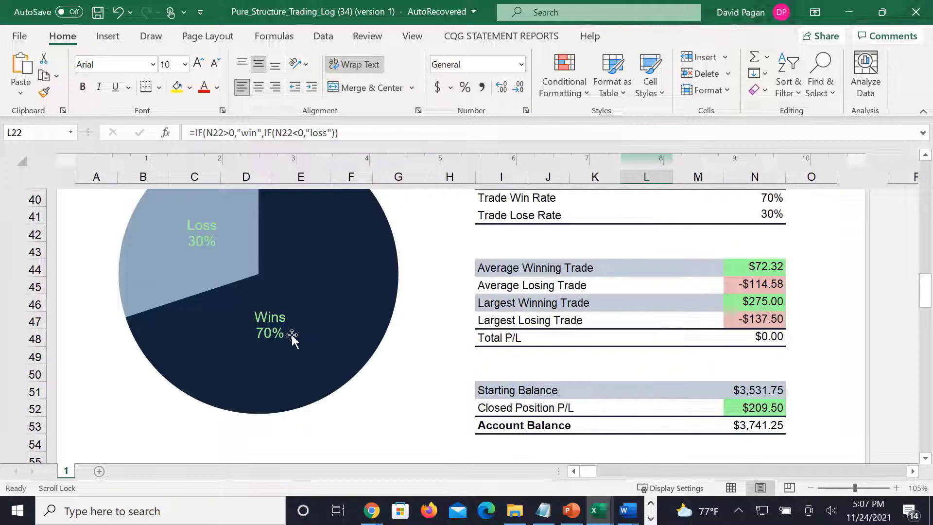
pyautogui.moveTo(292, 340)
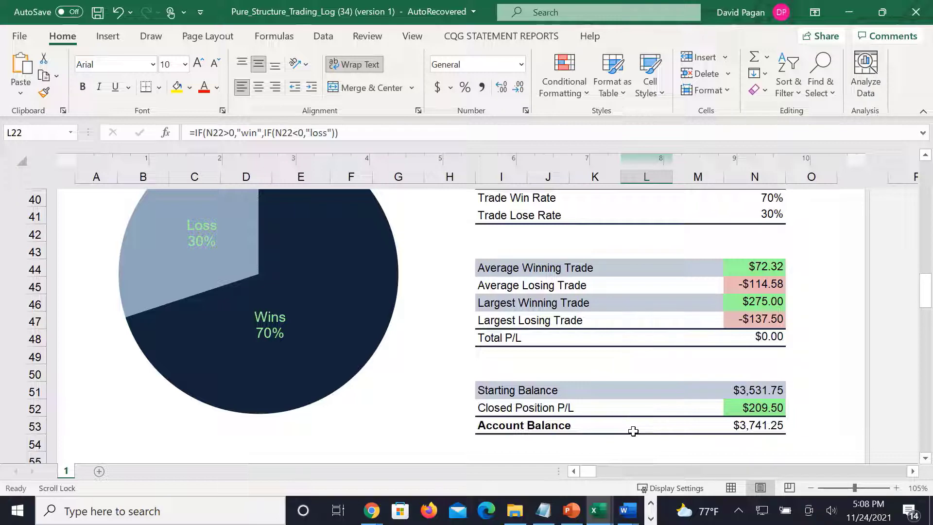
pyautogui.moveTo(624, 436)
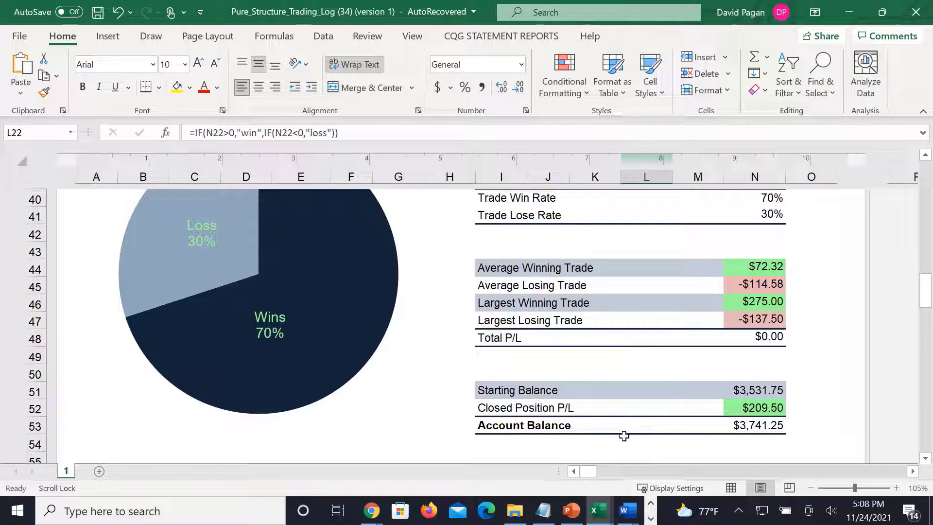
pyautogui.moveTo(660, 382)
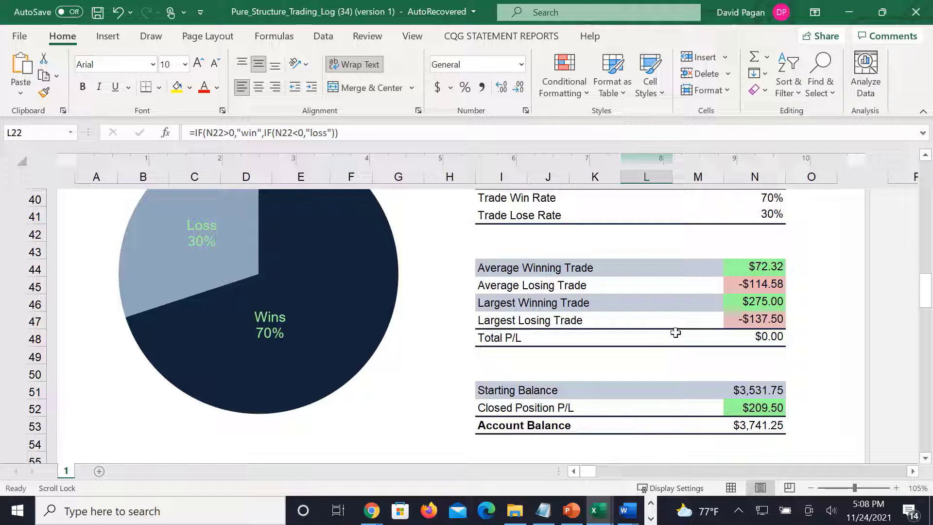
pyautogui.moveTo(675, 332)
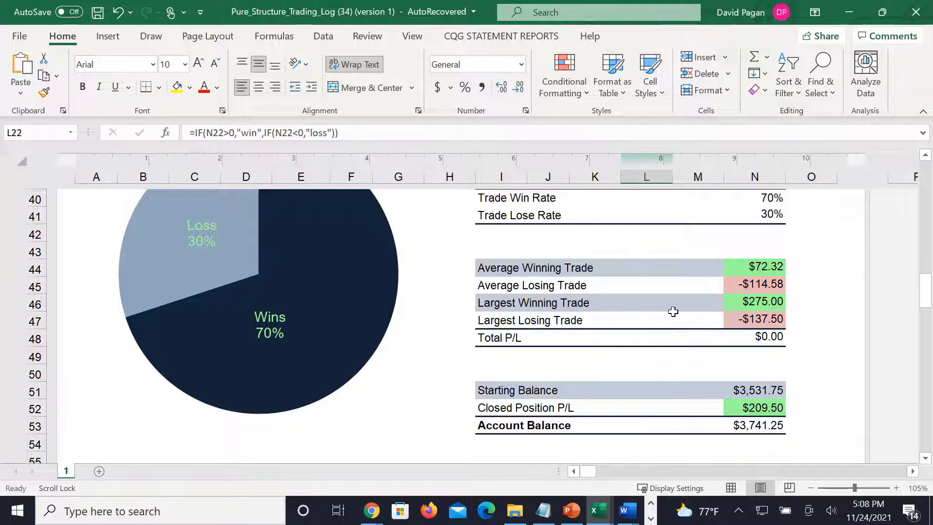
pyautogui.moveTo(508, 339)
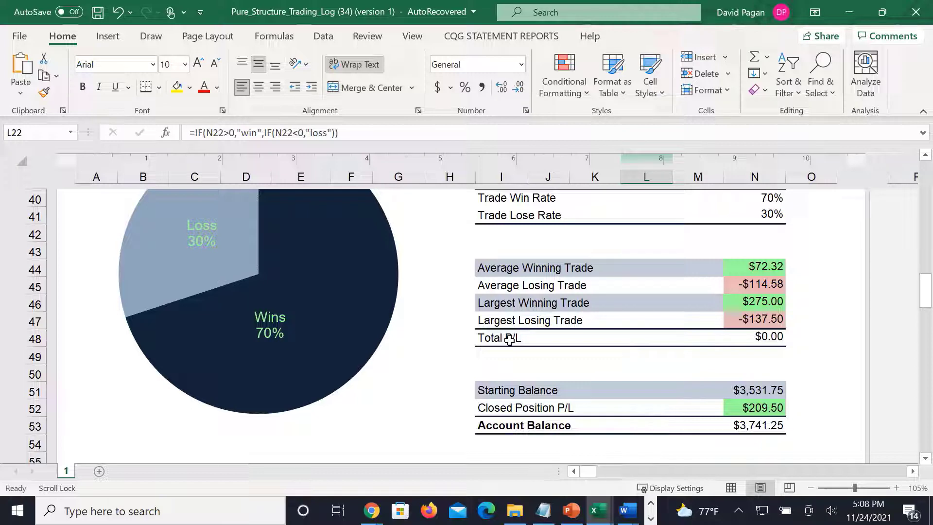